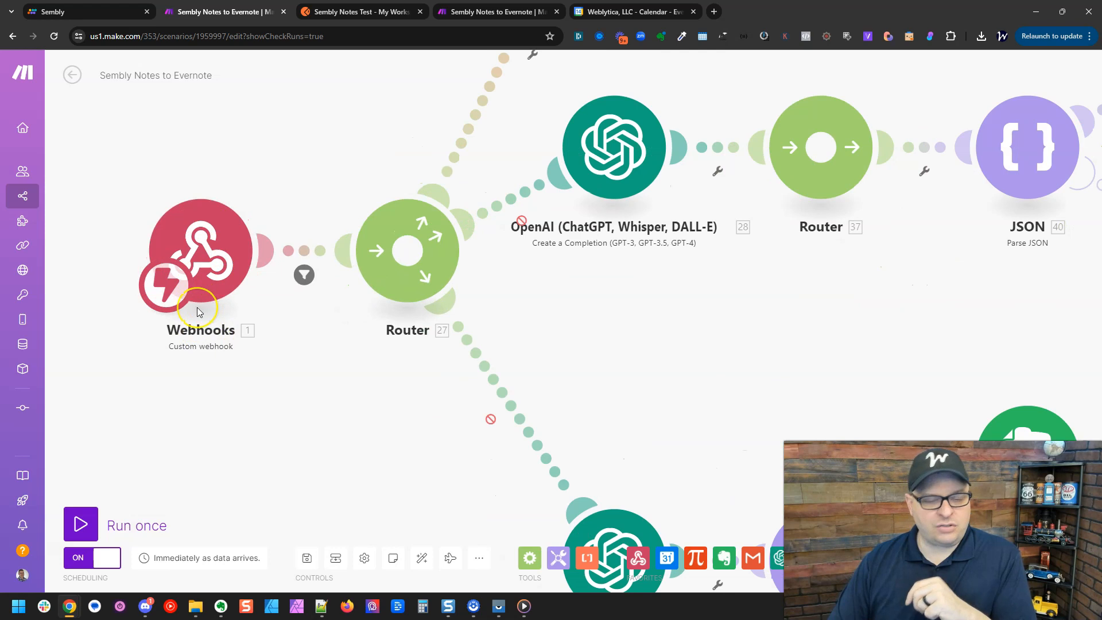
{"action": "mouse_move", "coordinate": [197, 311]}
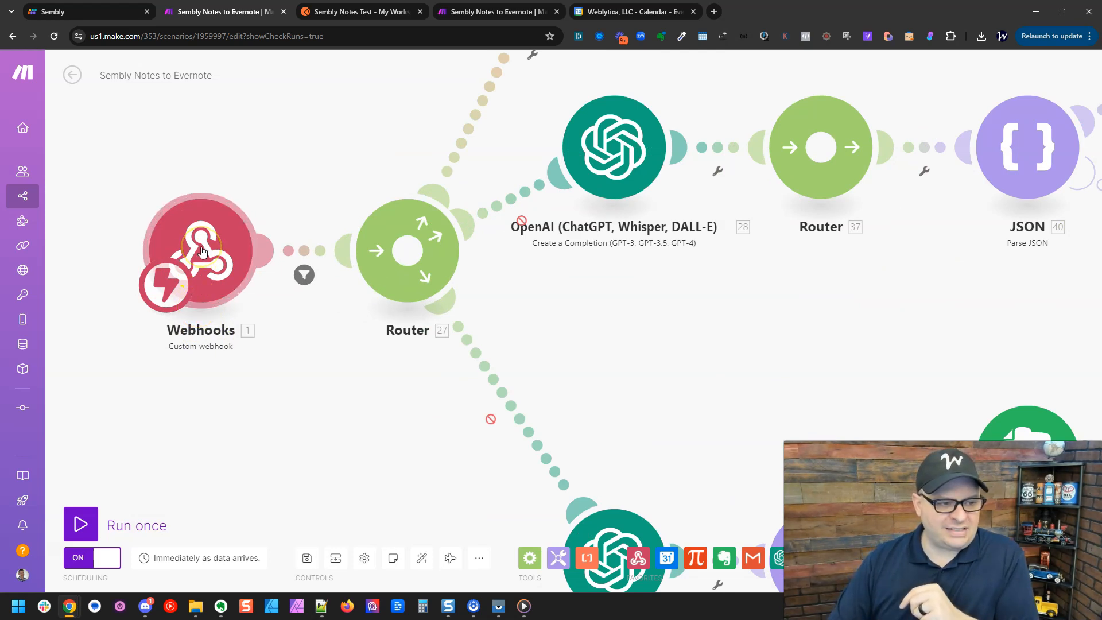
Step: Switch to Sembly and go to My Automations to add a custom automation
{"action": "left_click", "coordinate": [201, 250]}
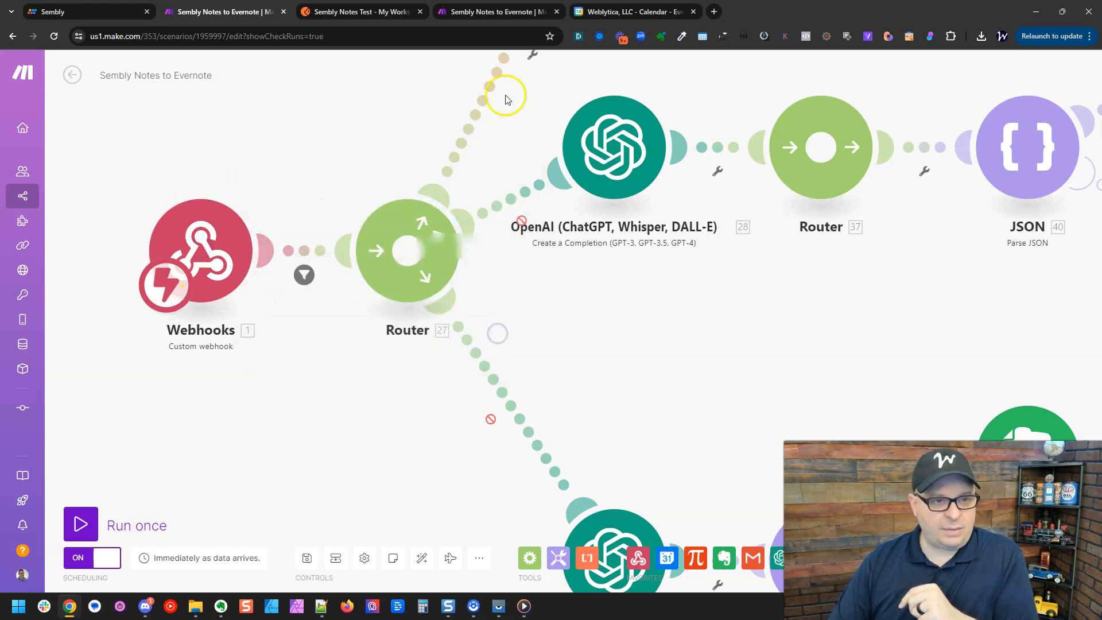
{"action": "left_click", "coordinate": [69, 12]}
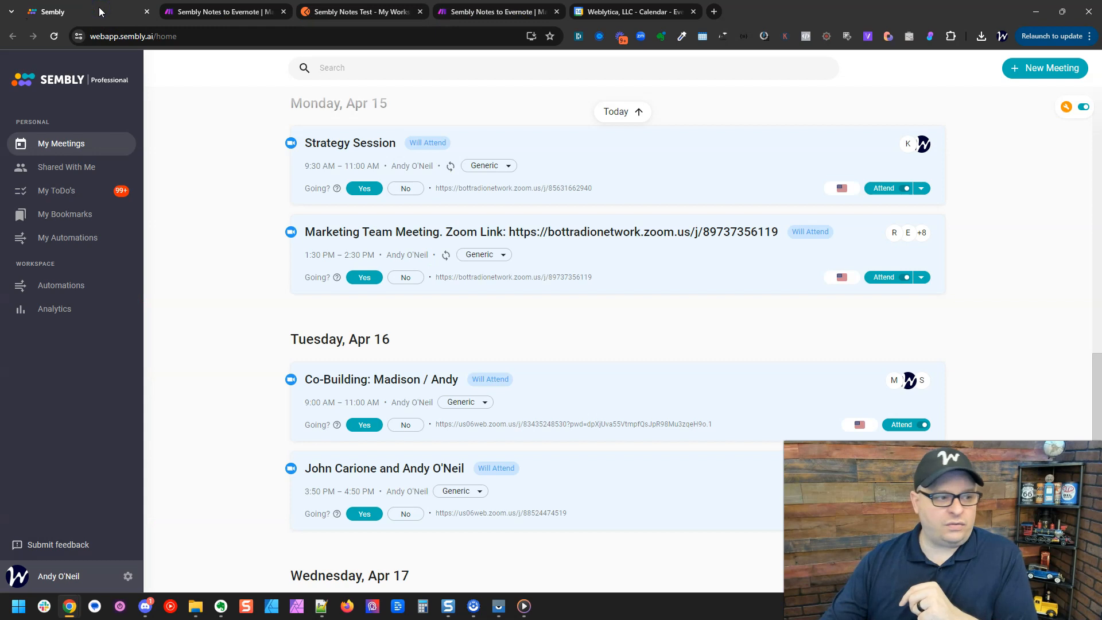
{"action": "mouse_move", "coordinate": [78, 243]}
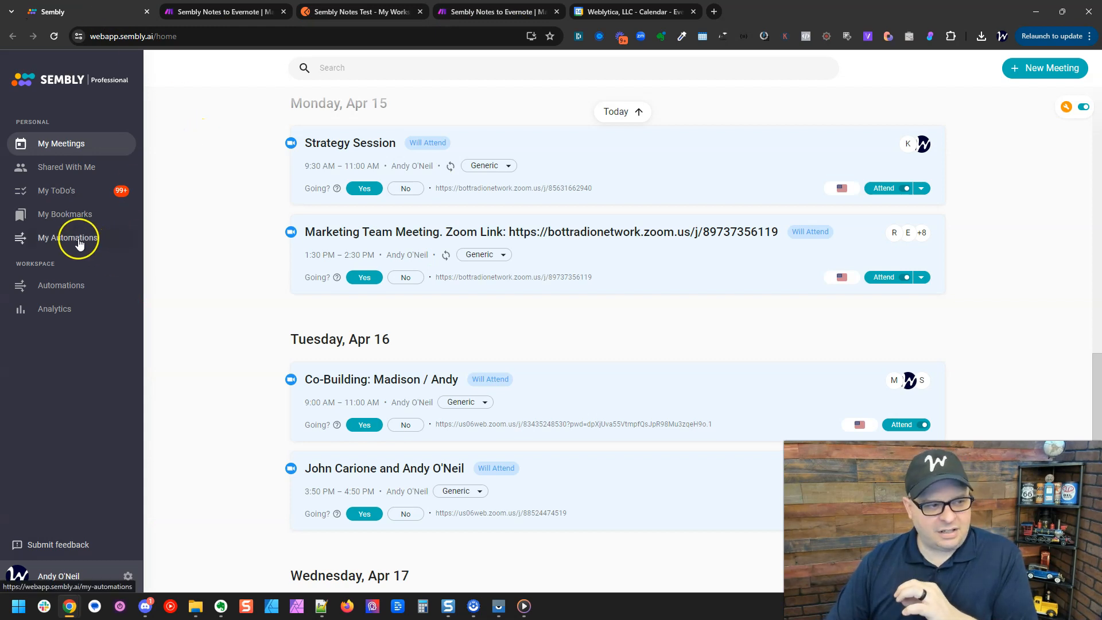
{"action": "left_click", "coordinate": [67, 237]}
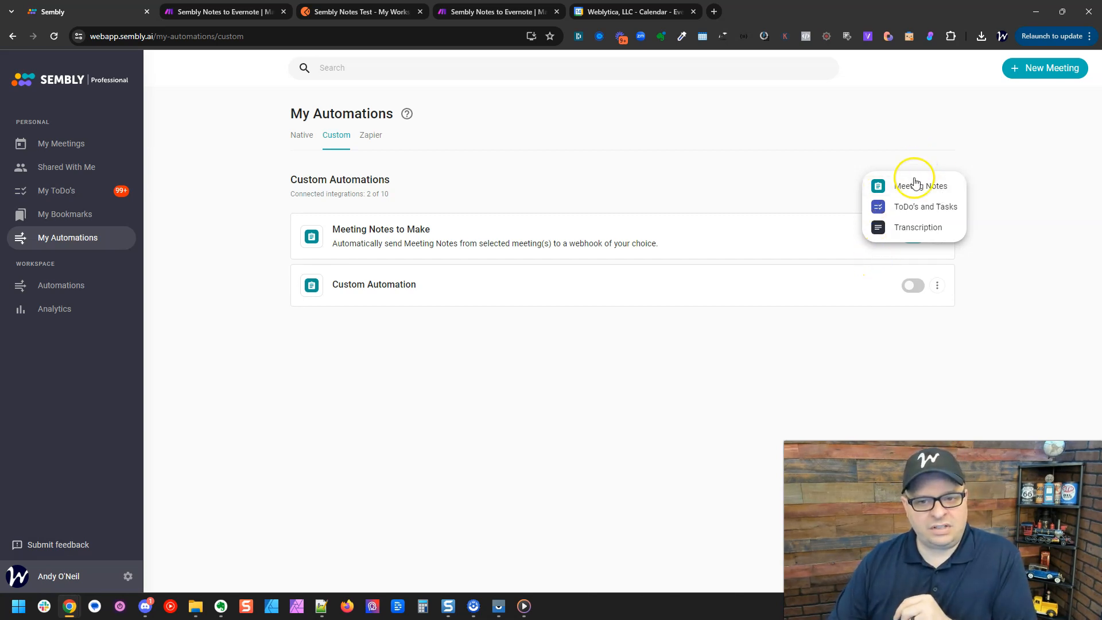
Step: Choose Meeting Notes as the data, keep Manual only filtering, and confirm the destination endpoint
{"action": "left_click", "coordinate": [919, 186]}
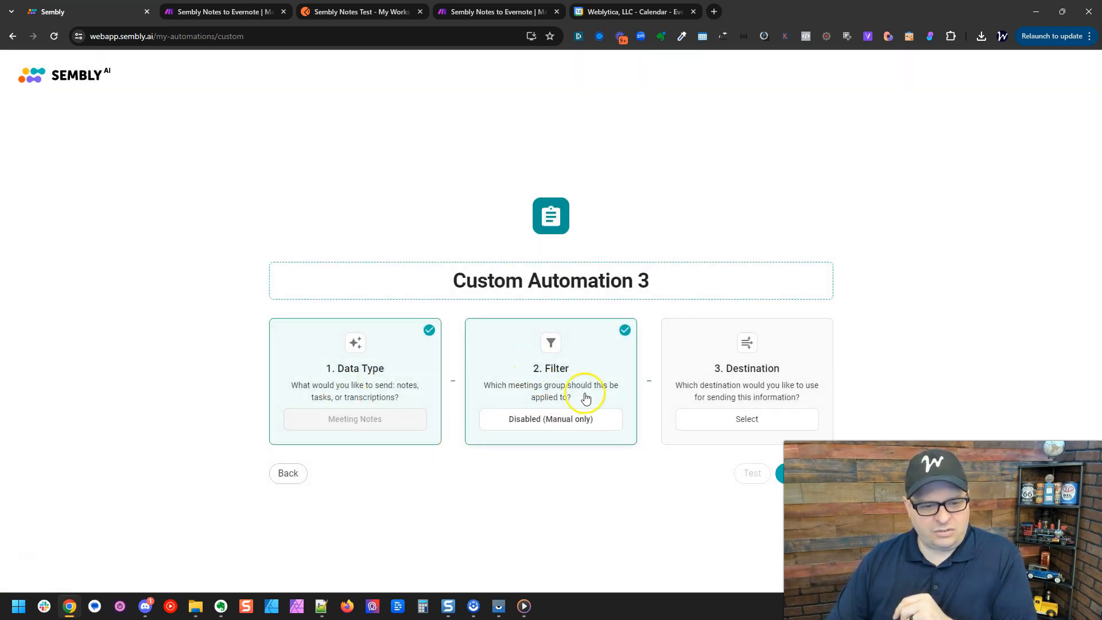
{"action": "left_click", "coordinate": [746, 419]}
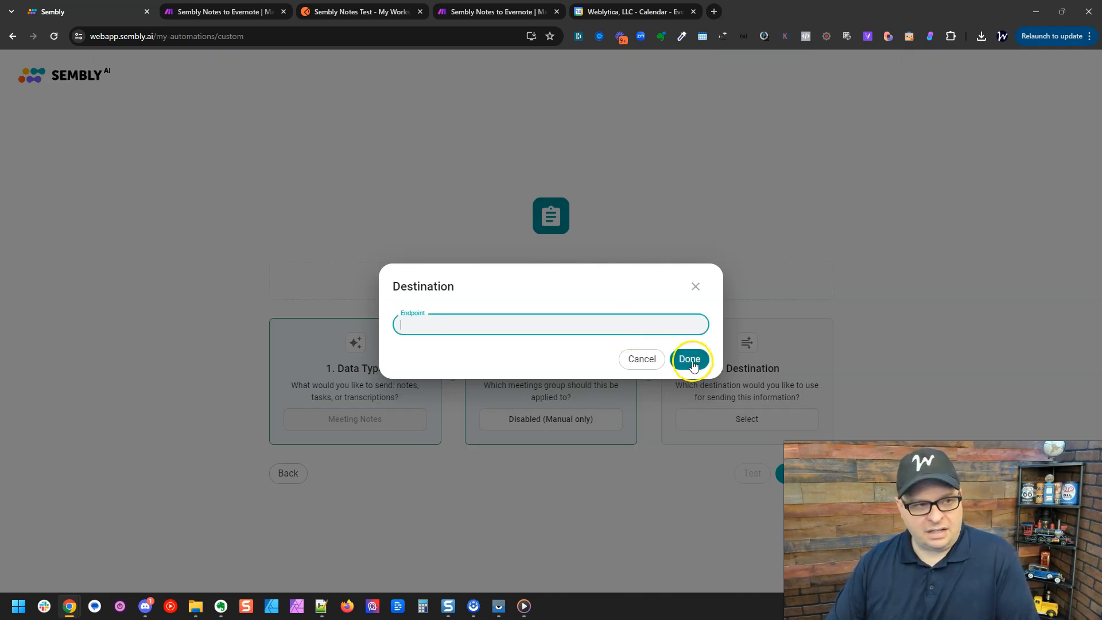
{"action": "left_click", "coordinate": [688, 359]}
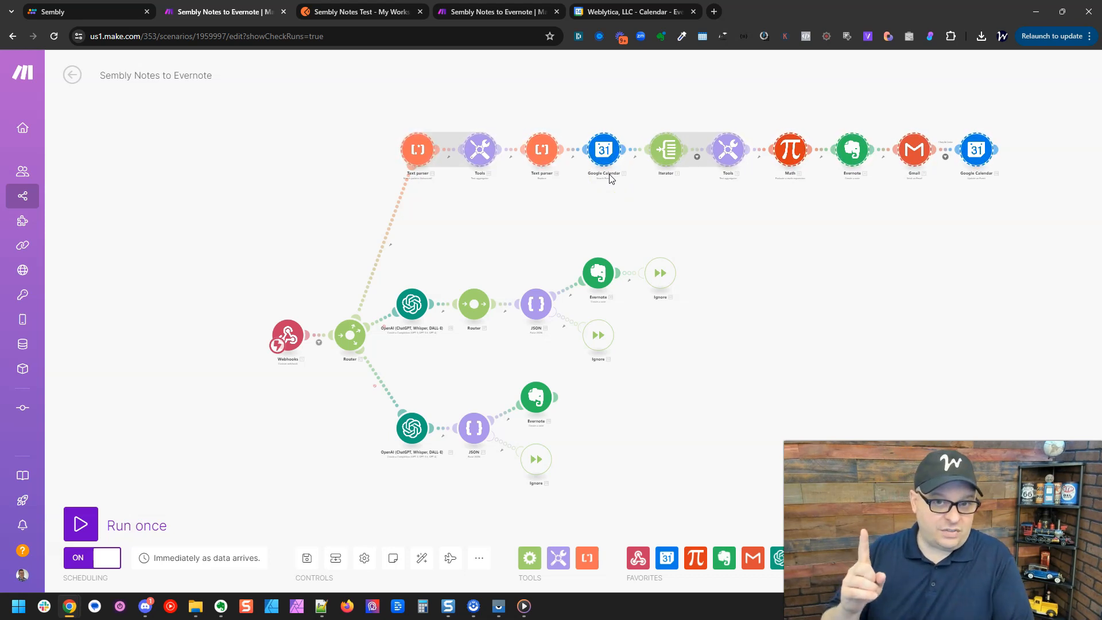
{"action": "mouse_move", "coordinate": [672, 399]}
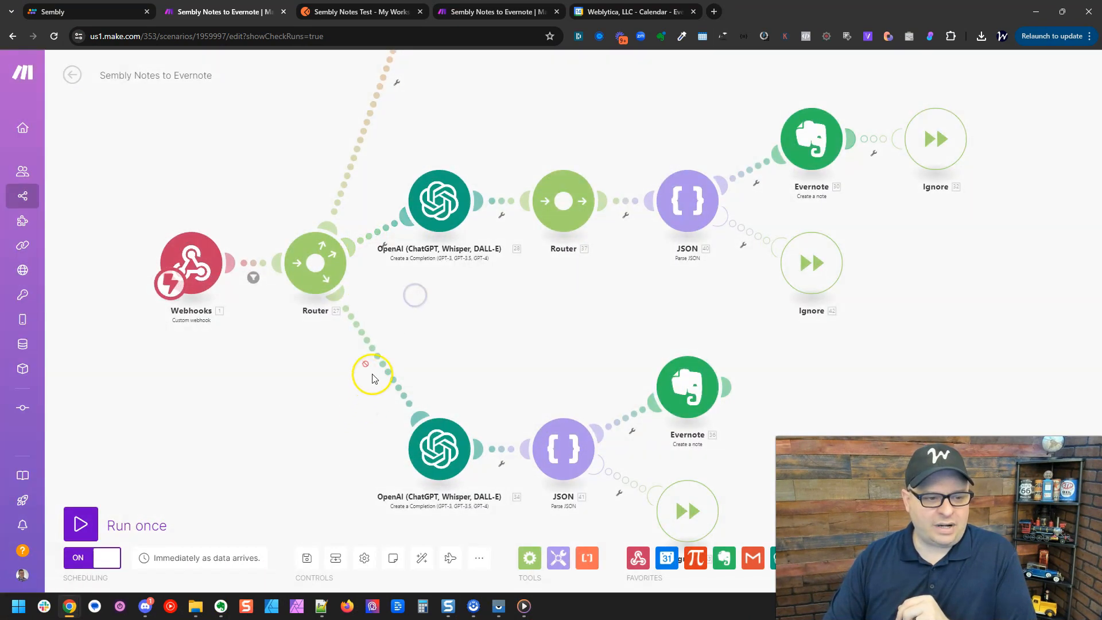
{"action": "mouse_move", "coordinate": [390, 420]}
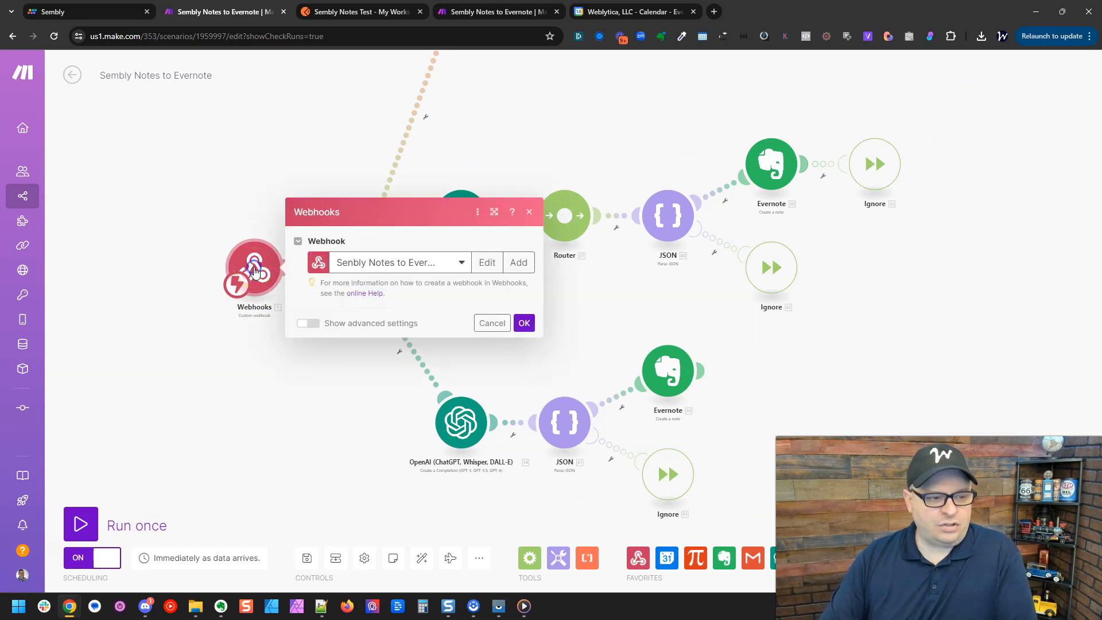
Step: Run the Webhooks module only and send the Postman meeting-notes test request, which the webhook accepts
{"action": "right_click", "coordinate": [254, 269]}
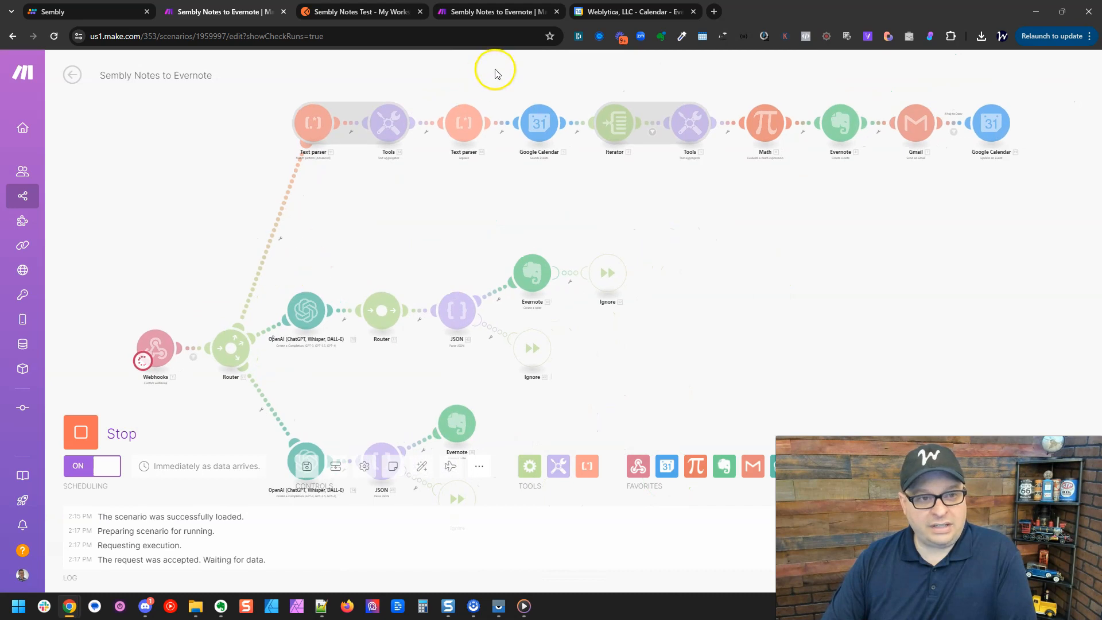
{"action": "left_click", "coordinate": [359, 12]}
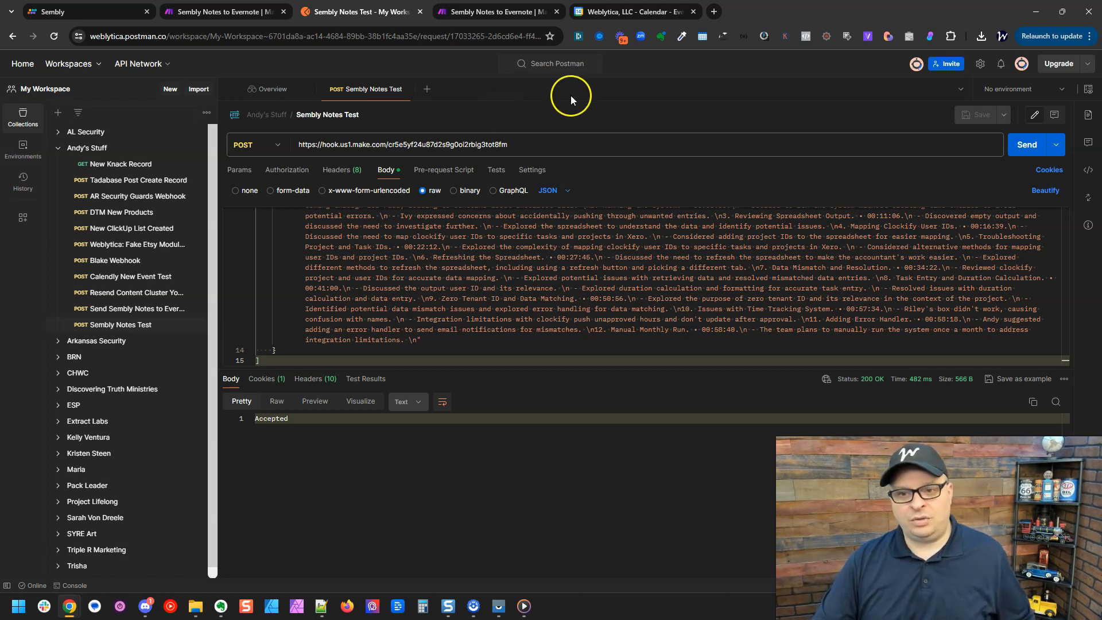
{"action": "left_click", "coordinate": [1026, 144]}
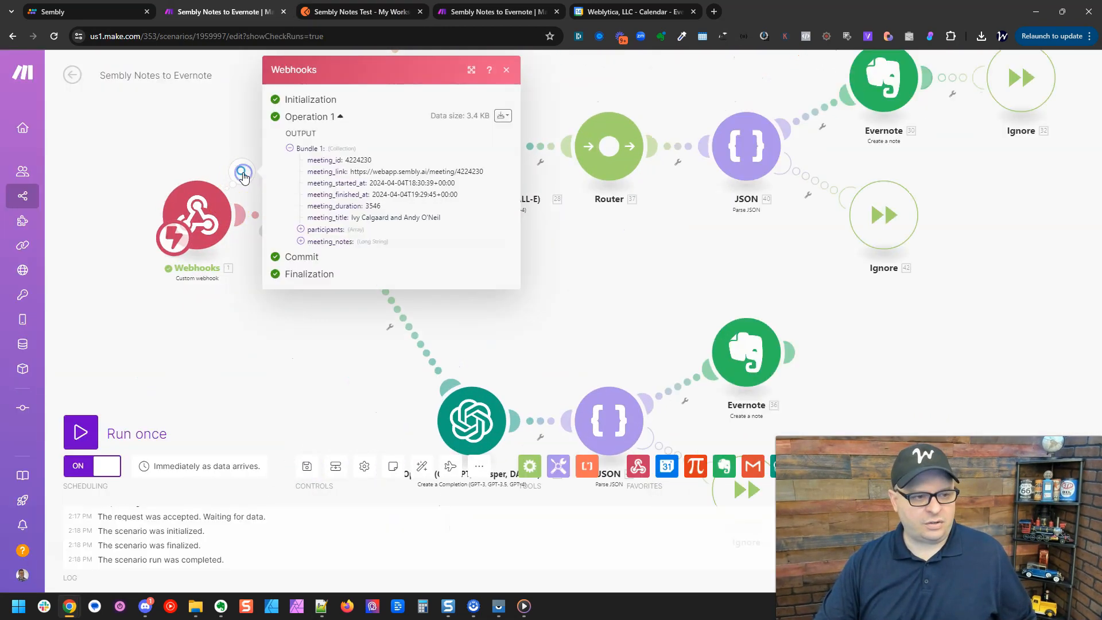
{"action": "left_click", "coordinate": [301, 241]}
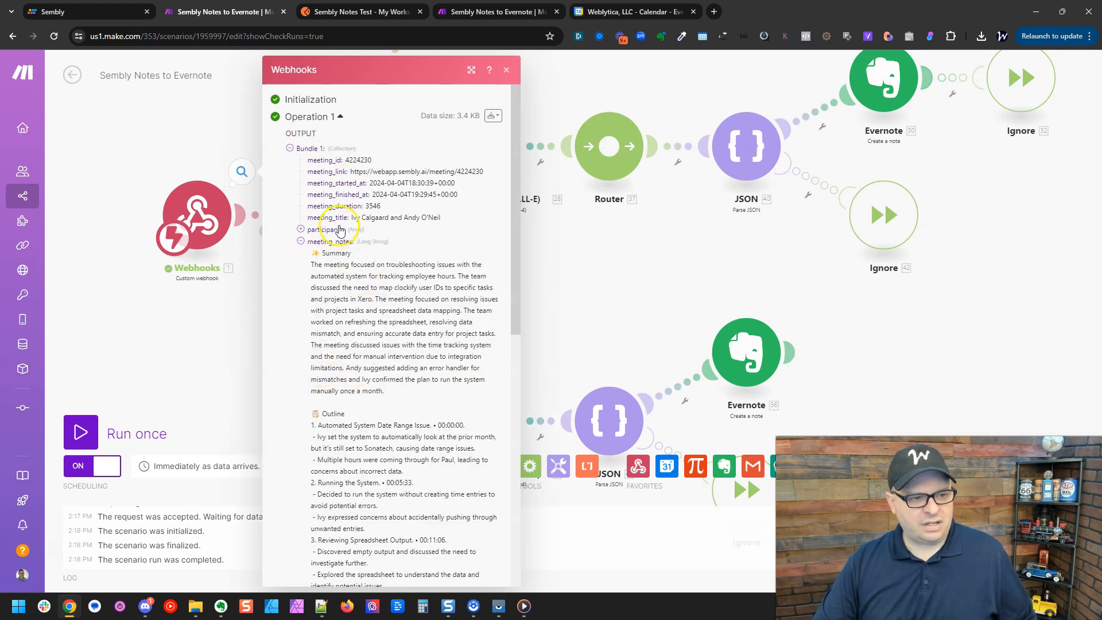
{"action": "left_click", "coordinate": [505, 68]}
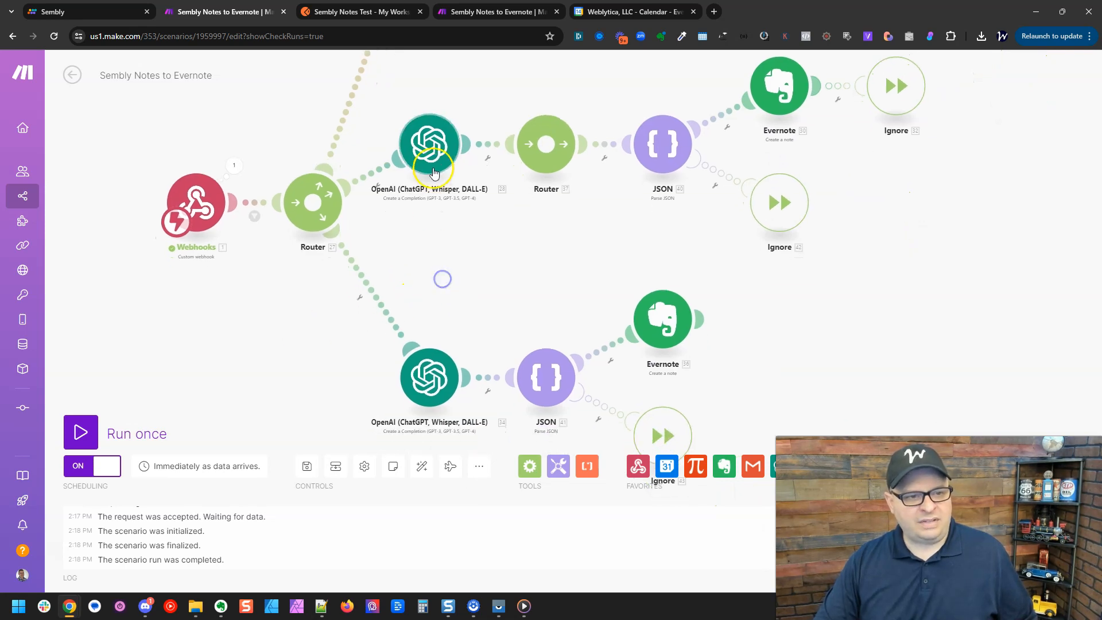
{"action": "left_click", "coordinate": [429, 143]}
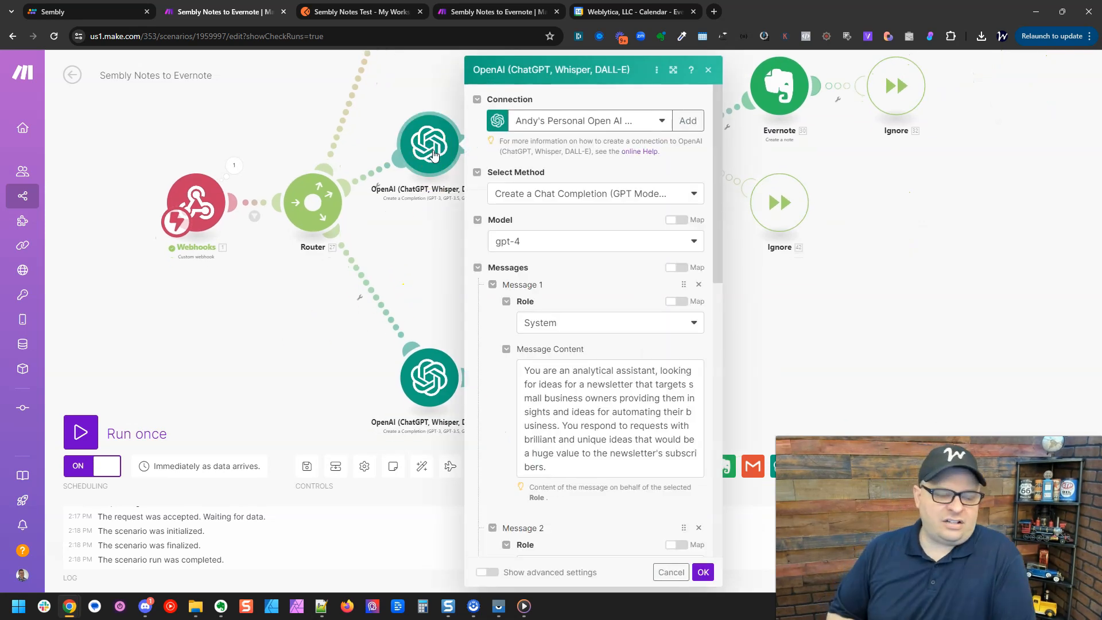
{"action": "mouse_move", "coordinate": [418, 199]}
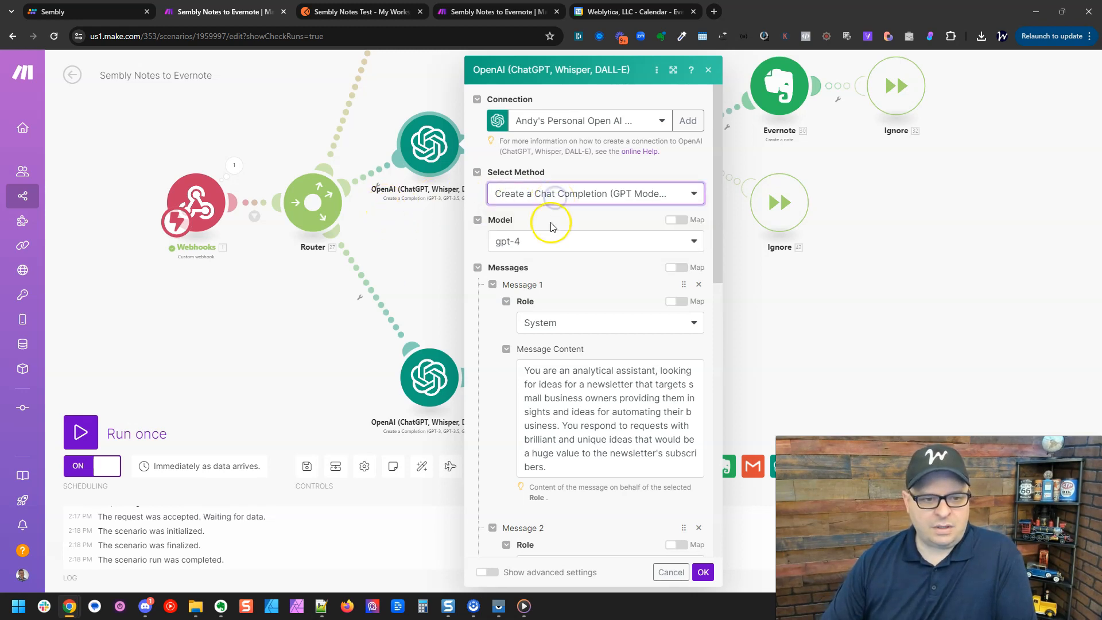
{"action": "scroll", "scroll_direction": "down", "scroll_amount": 3}
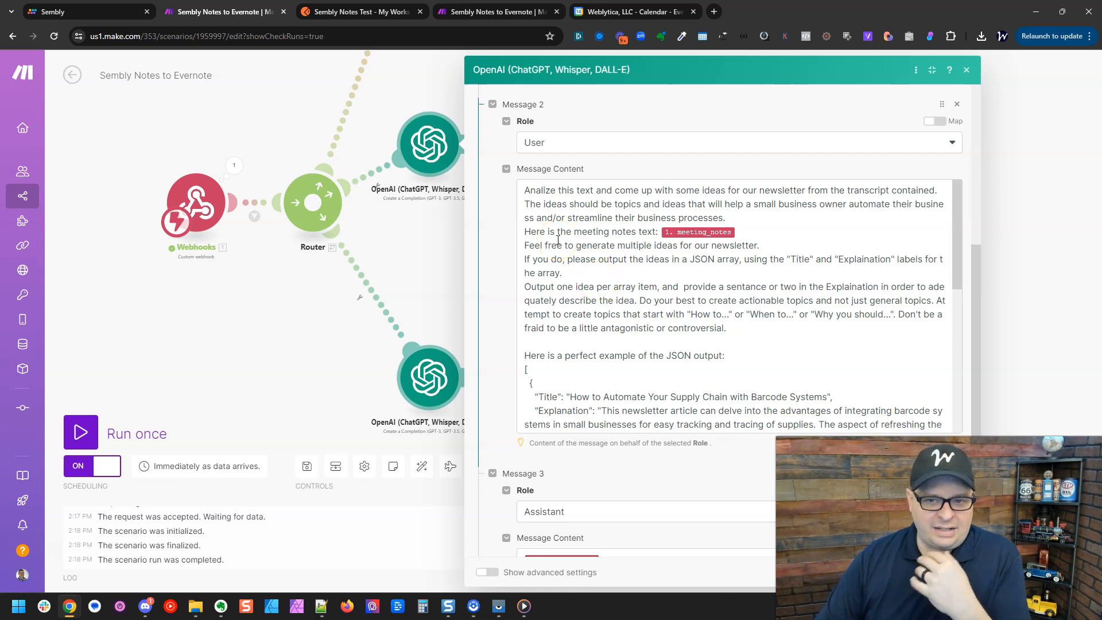
{"action": "scroll", "scroll_direction": "down", "scroll_amount": 3}
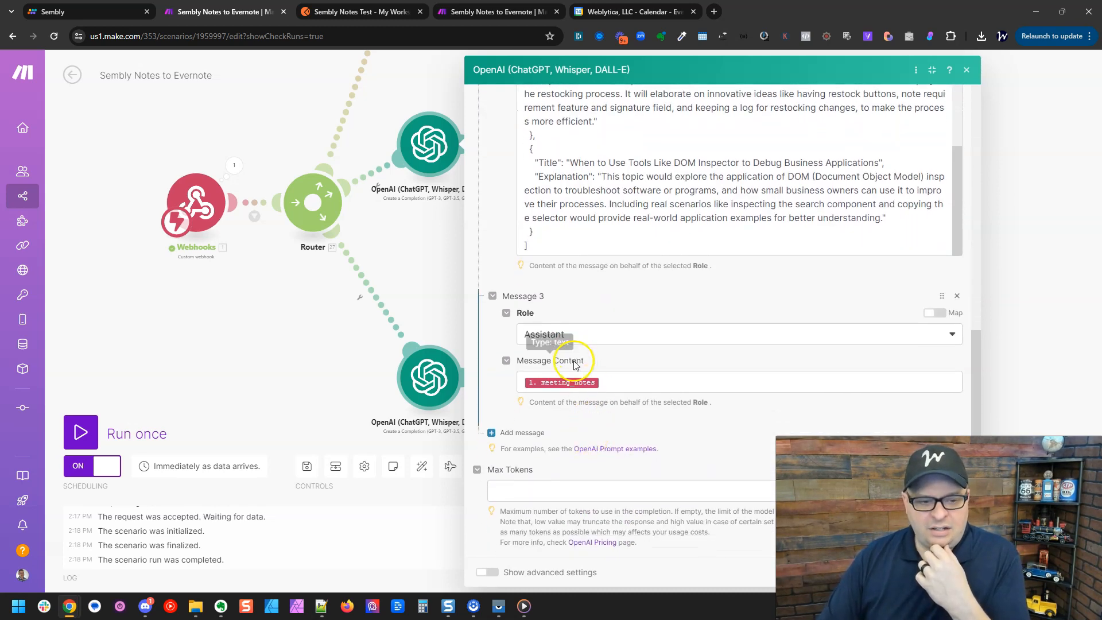
{"action": "left_click", "coordinate": [967, 69]}
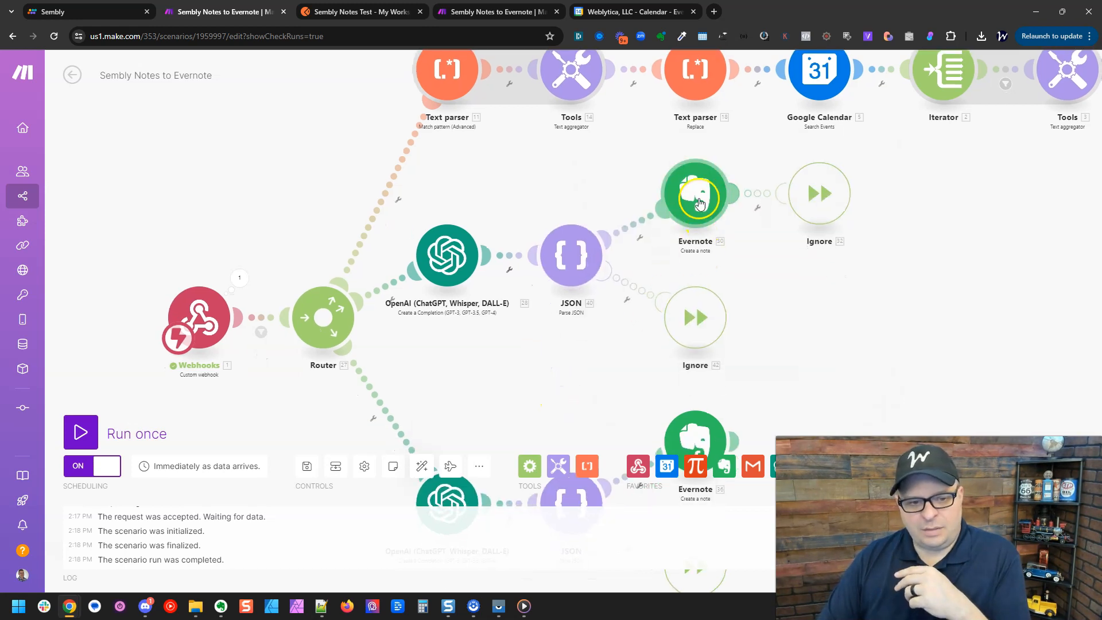
{"action": "mouse_move", "coordinate": [544, 260]}
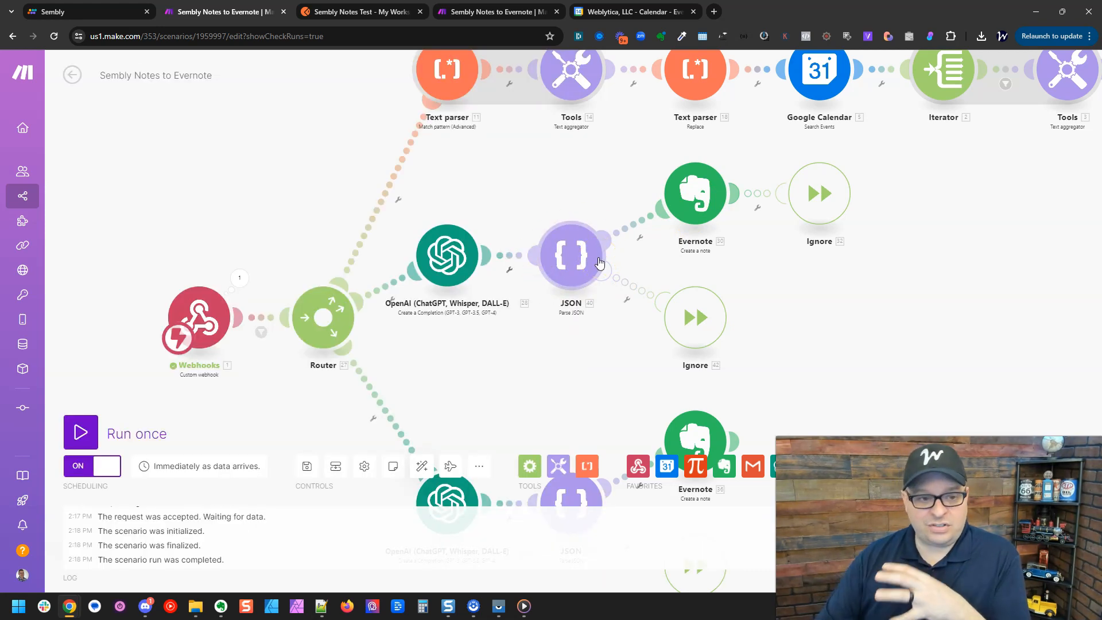
{"action": "mouse_move", "coordinate": [698, 300]}
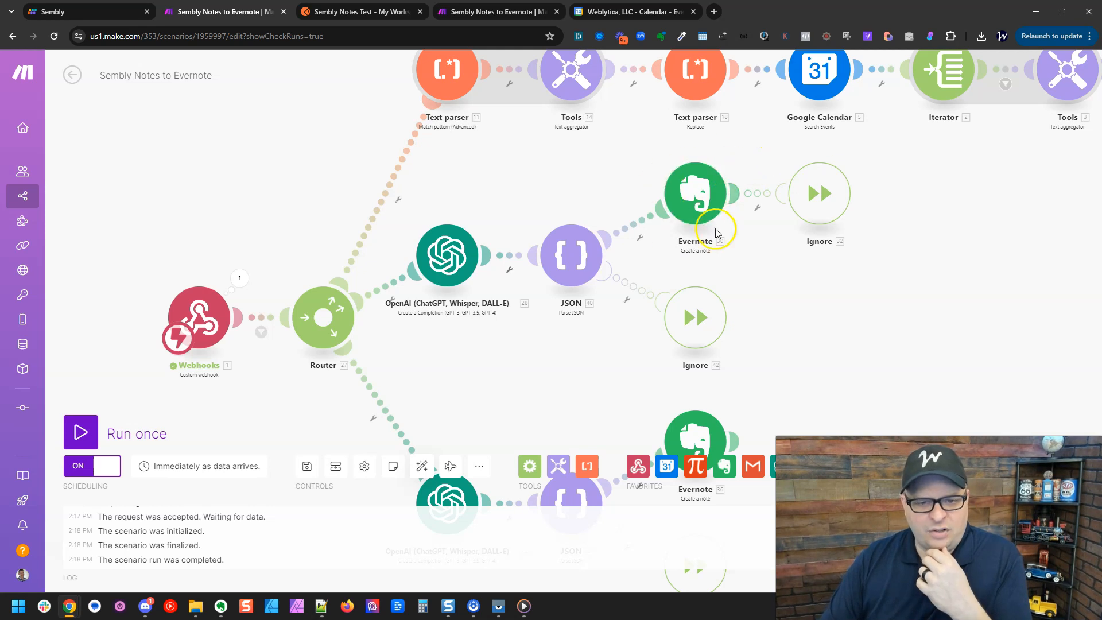
{"action": "mouse_move", "coordinate": [645, 205]}
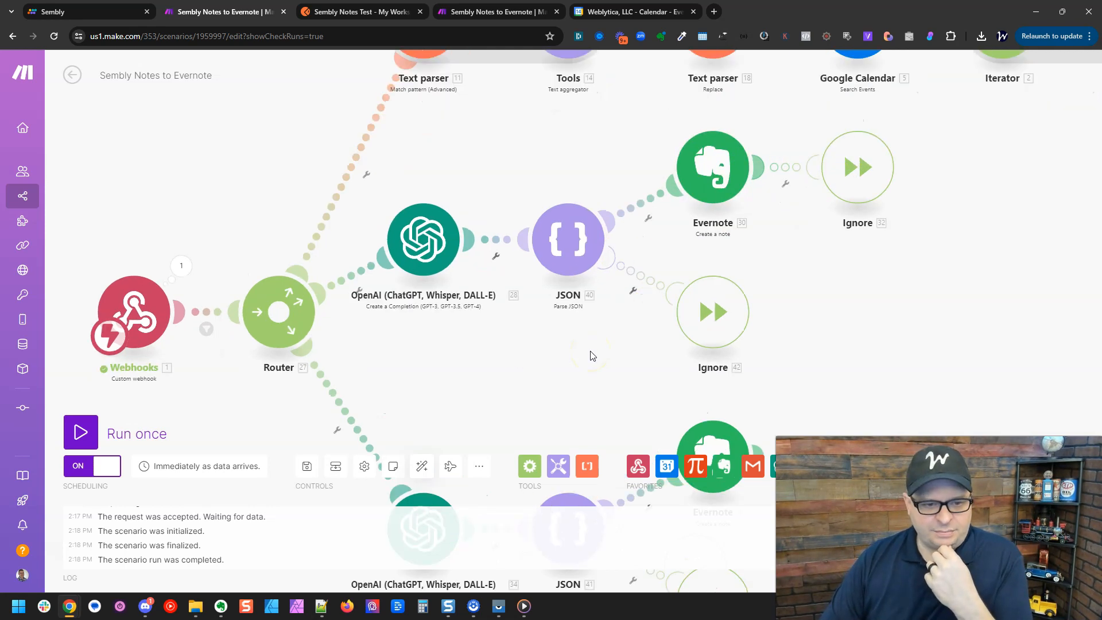
{"action": "left_click", "coordinate": [713, 167]}
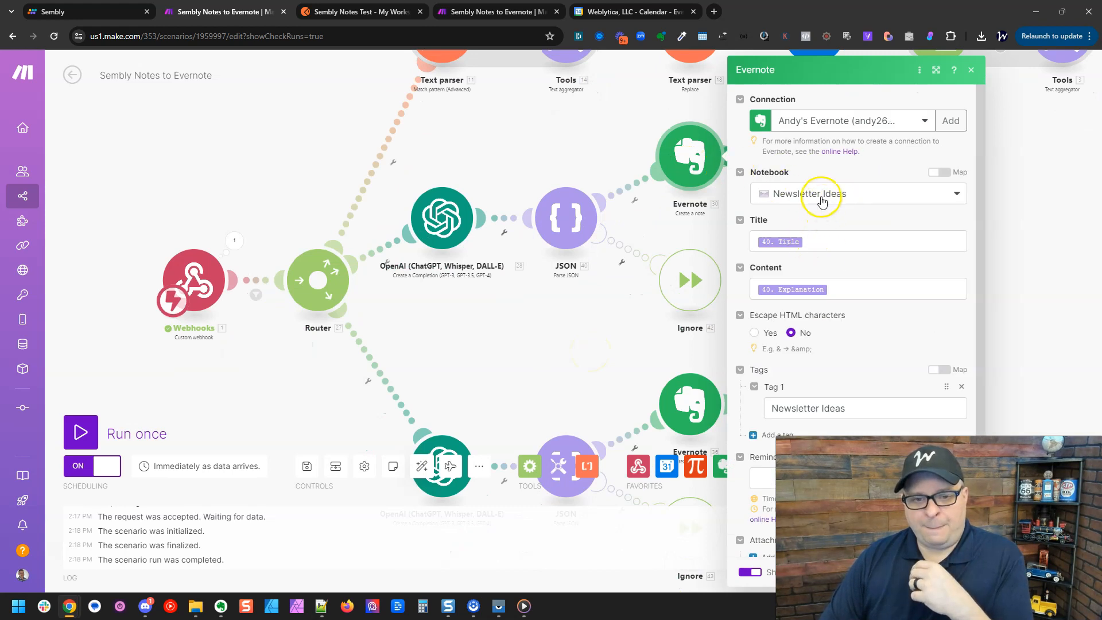
{"action": "left_click", "coordinate": [783, 241]}
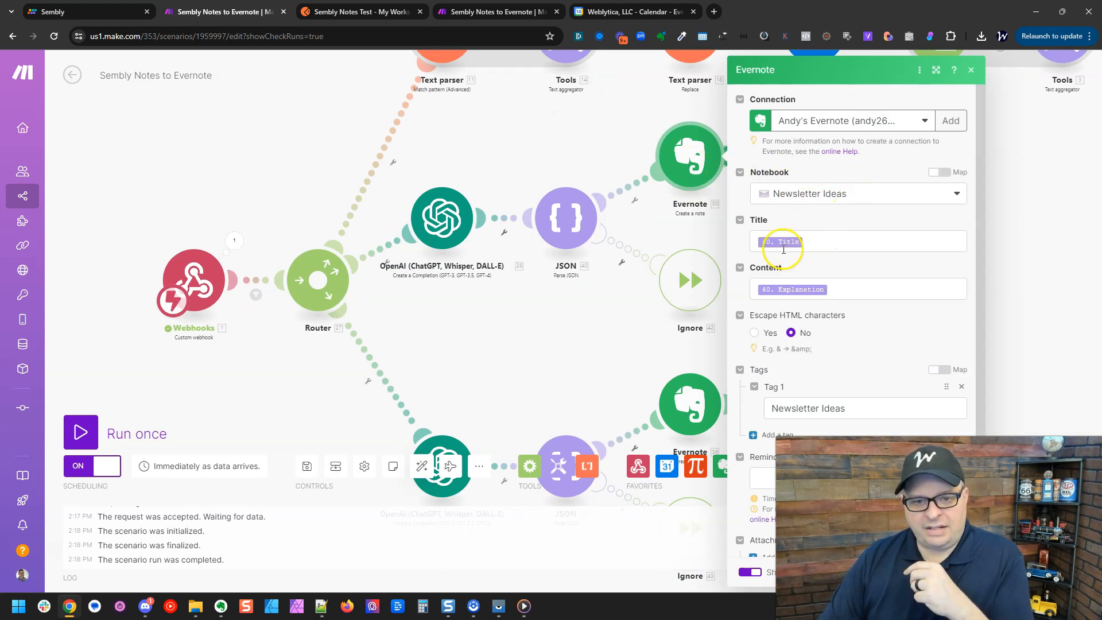
{"action": "left_click", "coordinate": [858, 289]}
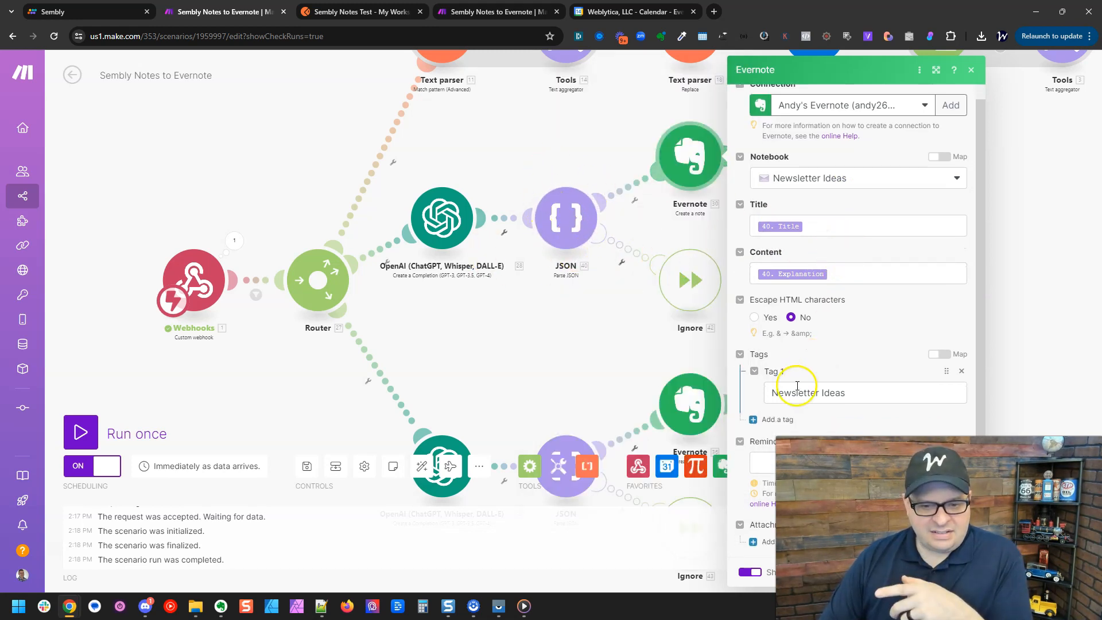
Step: Close the first Evernote step and review the video-ideas OpenAI module's prompt
{"action": "left_click", "coordinate": [971, 70]}
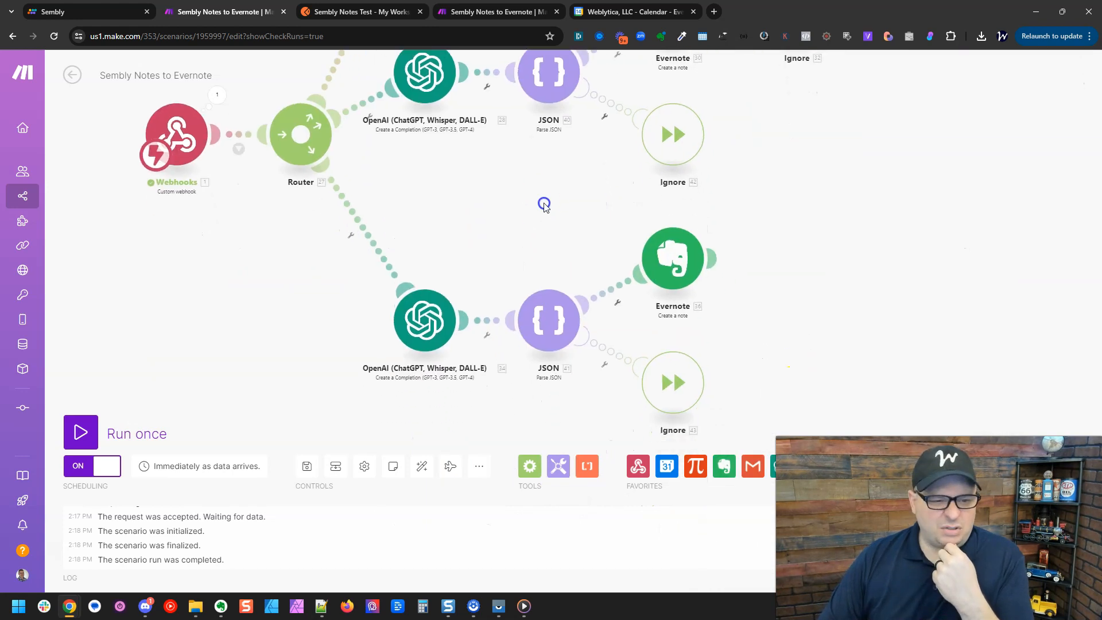
{"action": "left_click", "coordinate": [424, 319]}
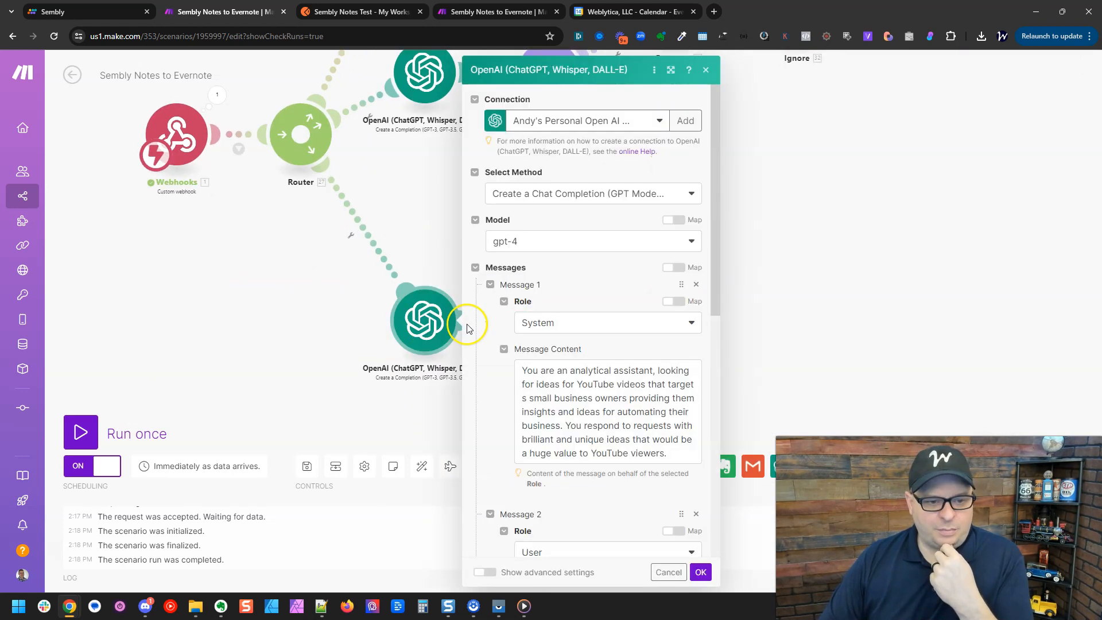
{"action": "scroll", "scroll_direction": "down", "scroll_amount": 3}
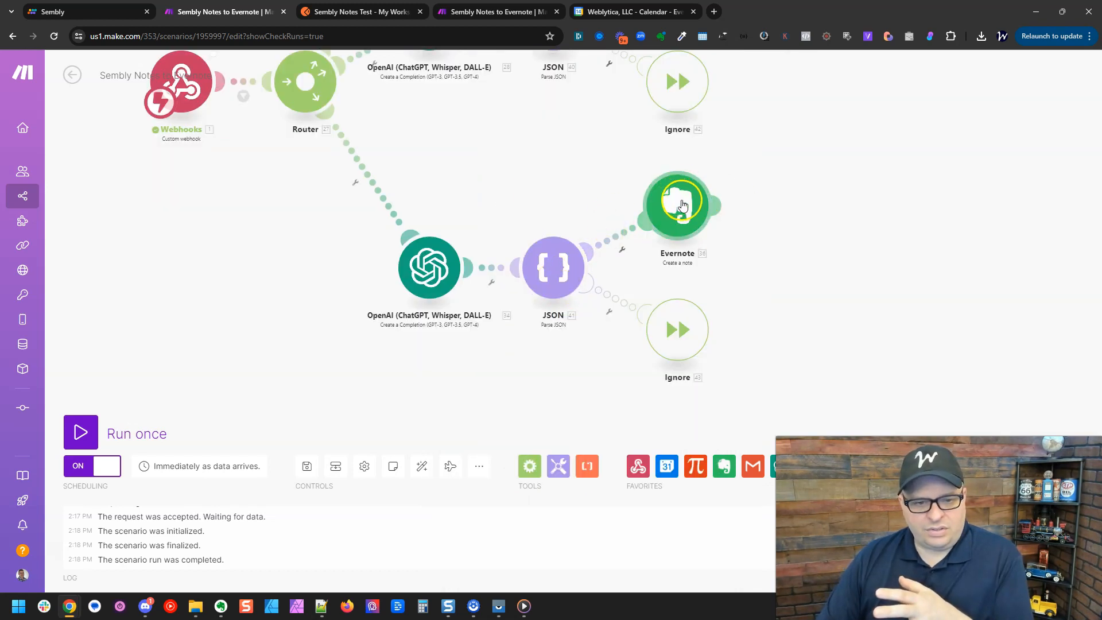
Step: Review the second Evernote step filing notes in Newsletter Ideas tagged AI Automation Ideas, then run the scenario again
{"action": "left_click", "coordinate": [677, 204]}
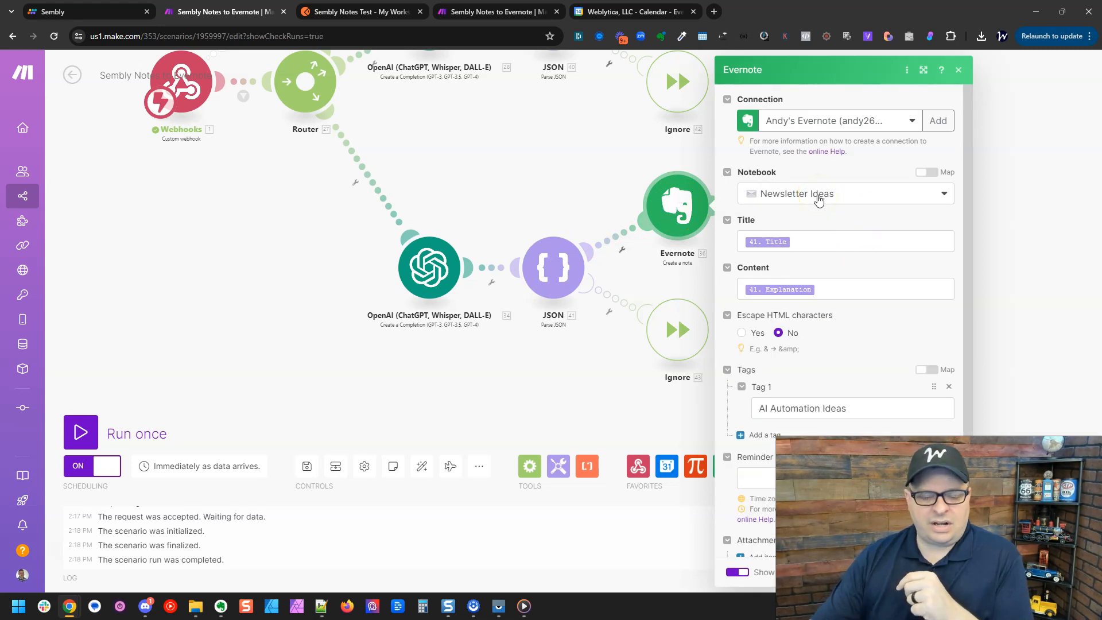
{"action": "left_click", "coordinate": [849, 408]}
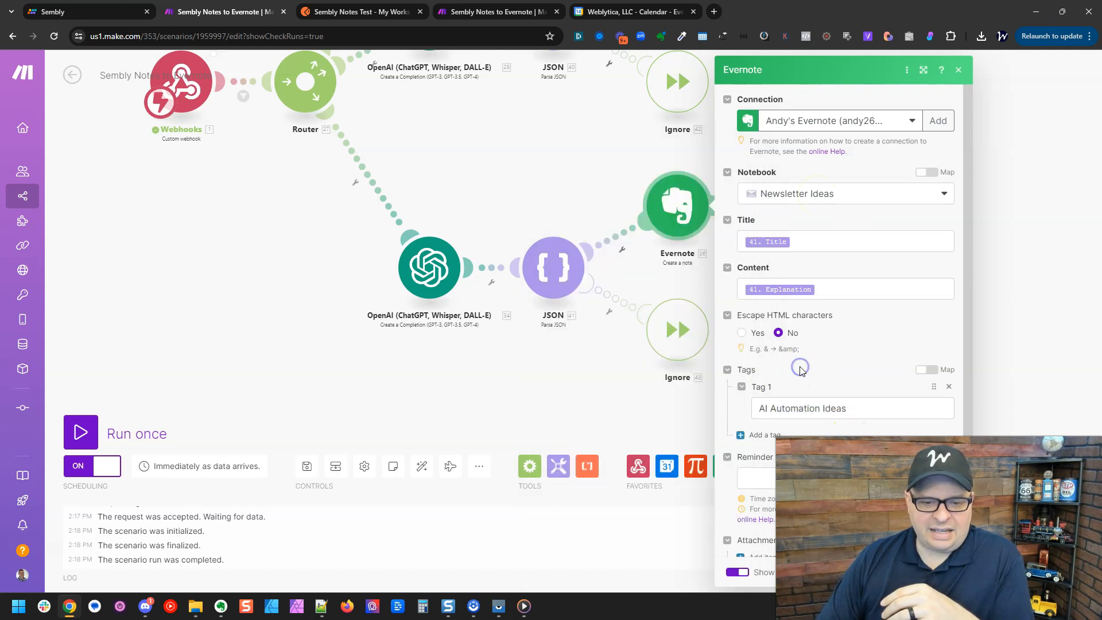
{"action": "left_click", "coordinate": [81, 432]}
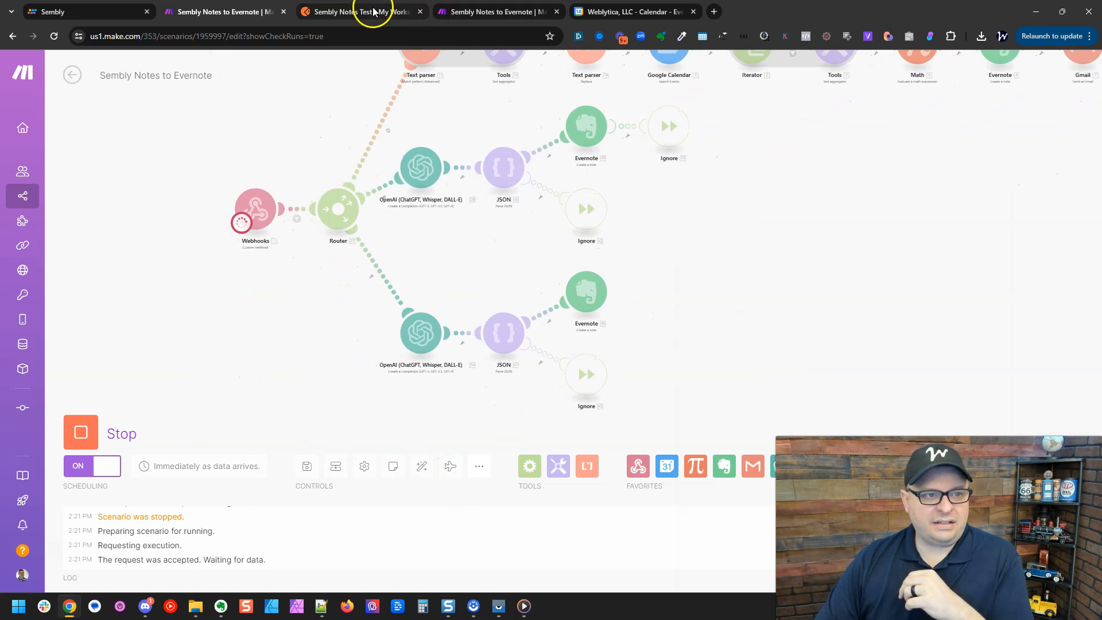
Step: Let the triggered scenario run to completion so both OpenAI branches reach their Evernote steps
{"action": "left_click", "coordinate": [362, 12]}
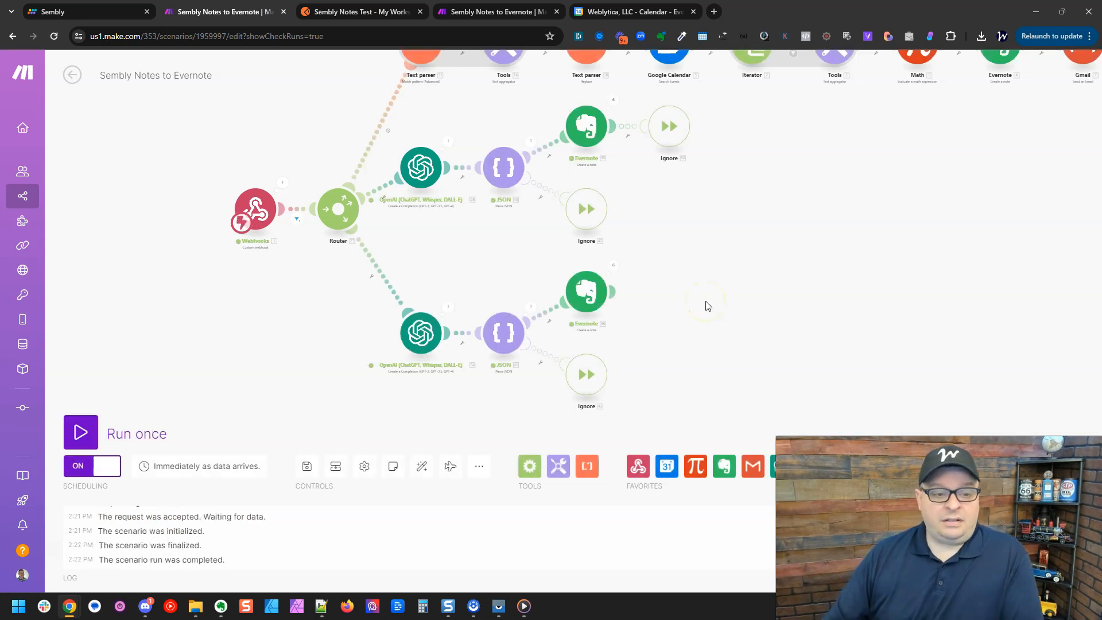
{"action": "mouse_move", "coordinate": [614, 101]}
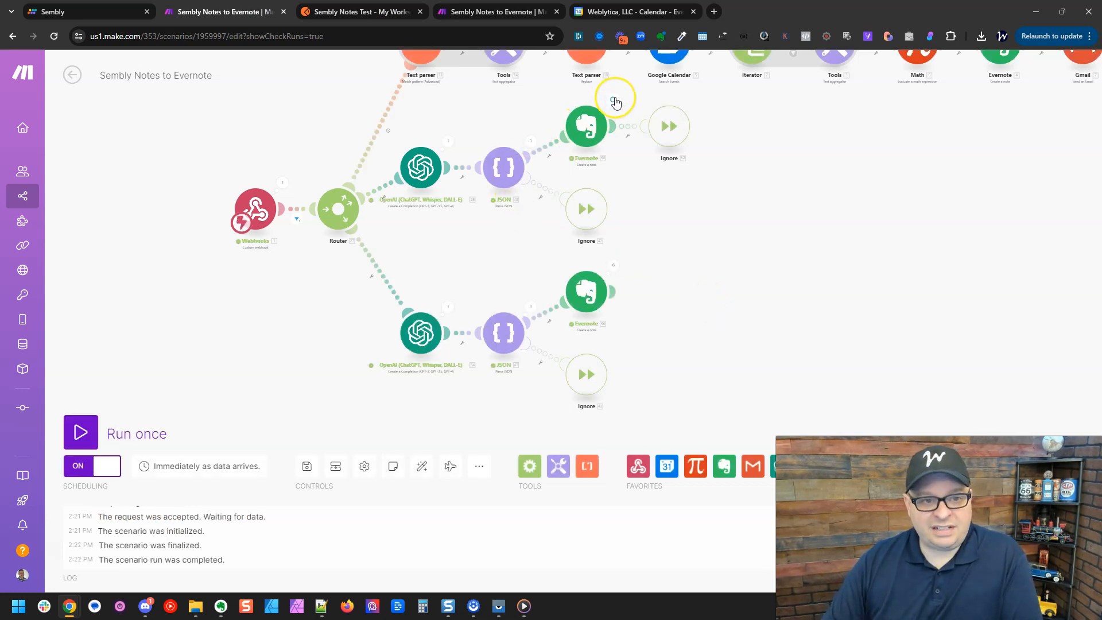
{"action": "mouse_move", "coordinate": [624, 270]}
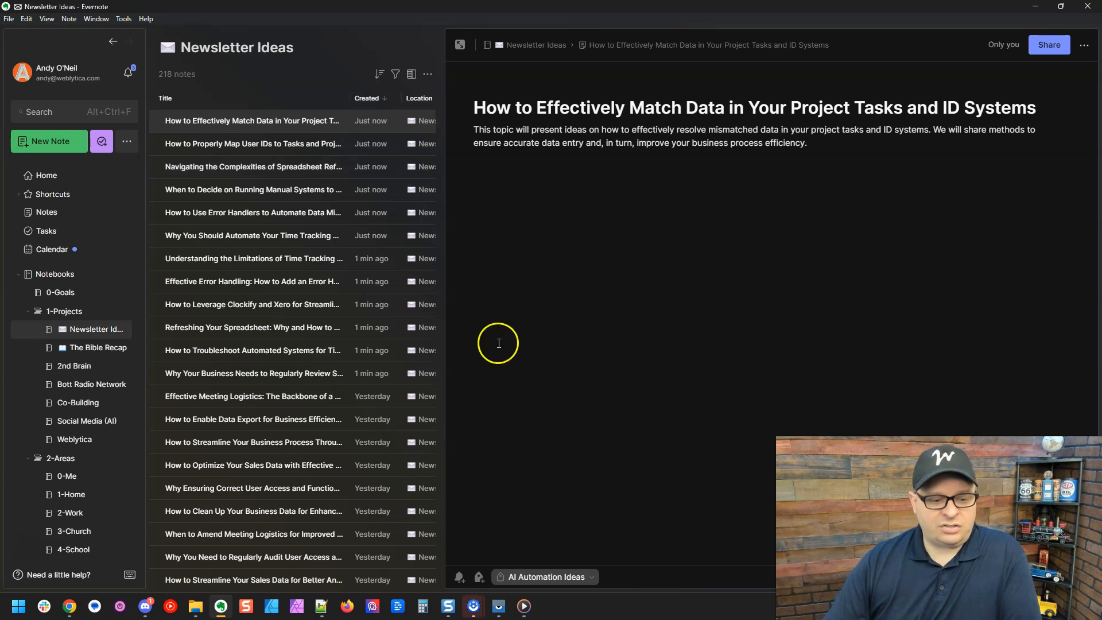
{"action": "mouse_move", "coordinate": [547, 259]}
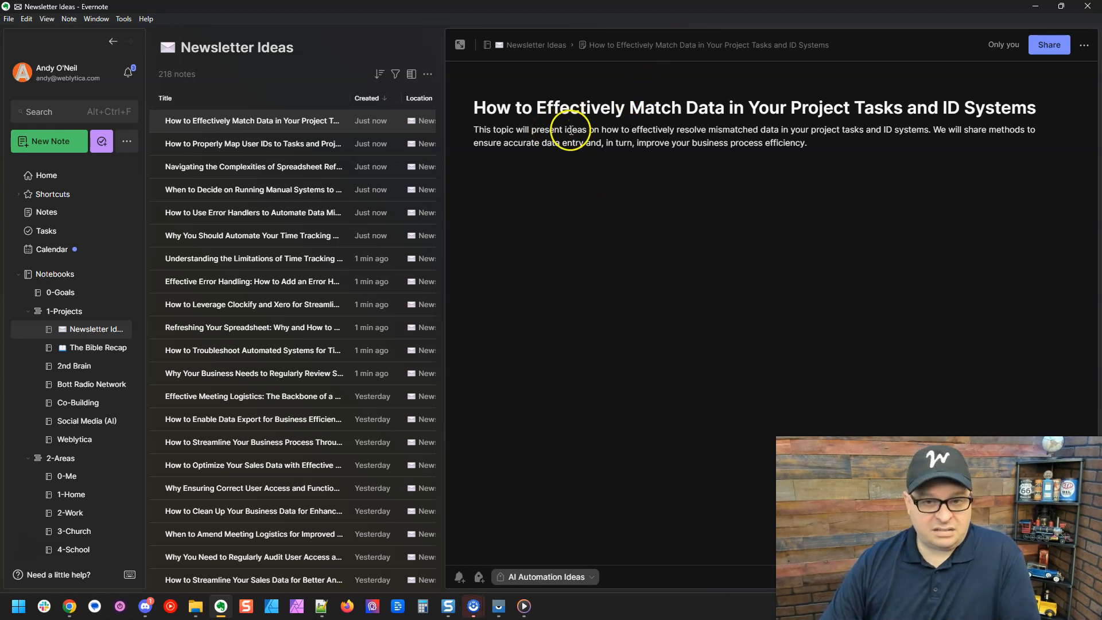
Step: Review the newest Newsletter Ideas notes — user ID mapping, spreadsheet refresh, manual-run systems — and edit the manual systems note
{"action": "left_click", "coordinate": [251, 144]}
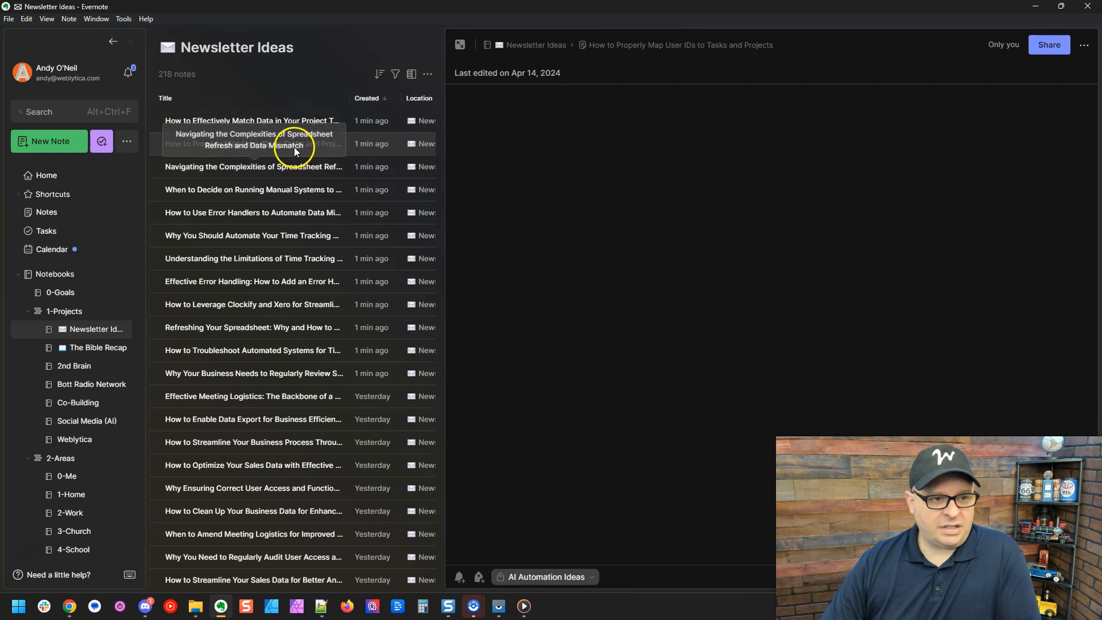
{"action": "left_click", "coordinate": [253, 166]}
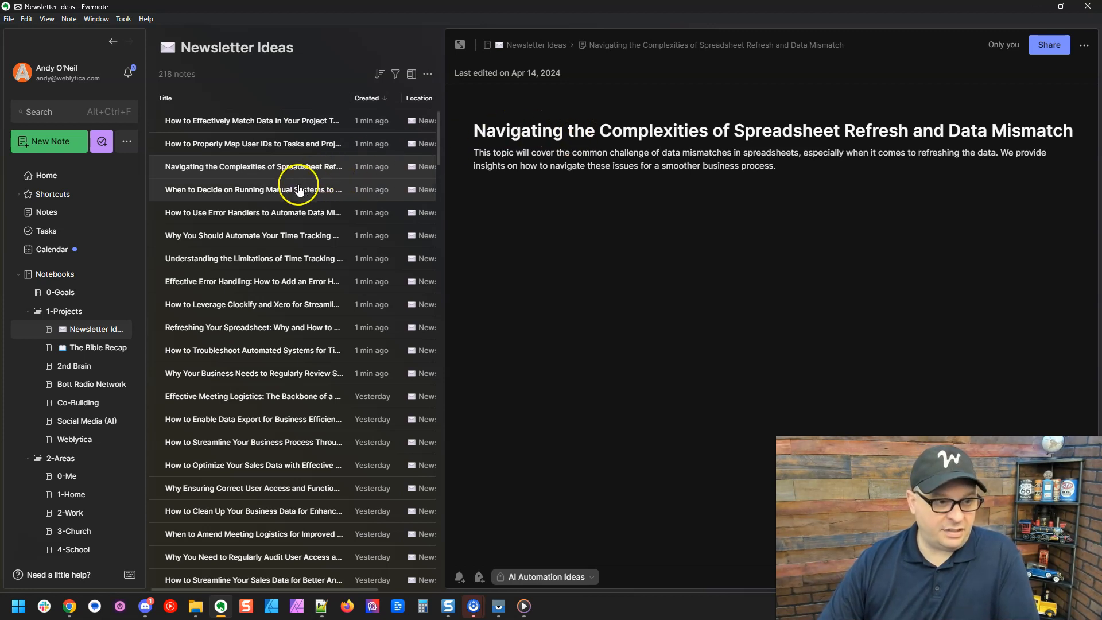
{"action": "left_click", "coordinate": [274, 189]}
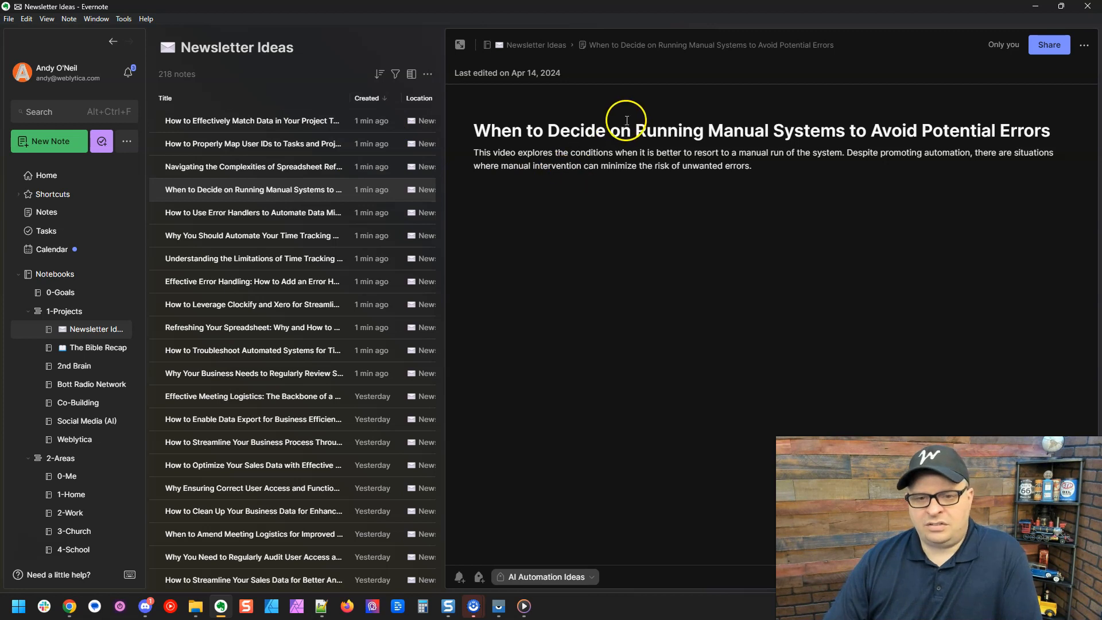
{"action": "left_click", "coordinate": [551, 131]}
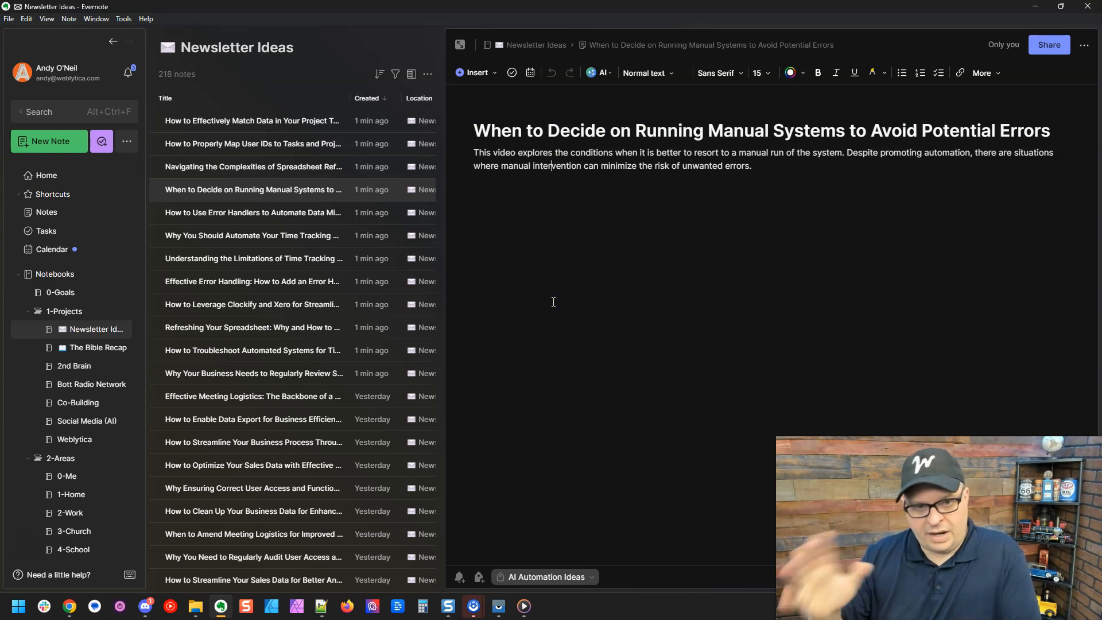
{"action": "mouse_move", "coordinate": [591, 175]}
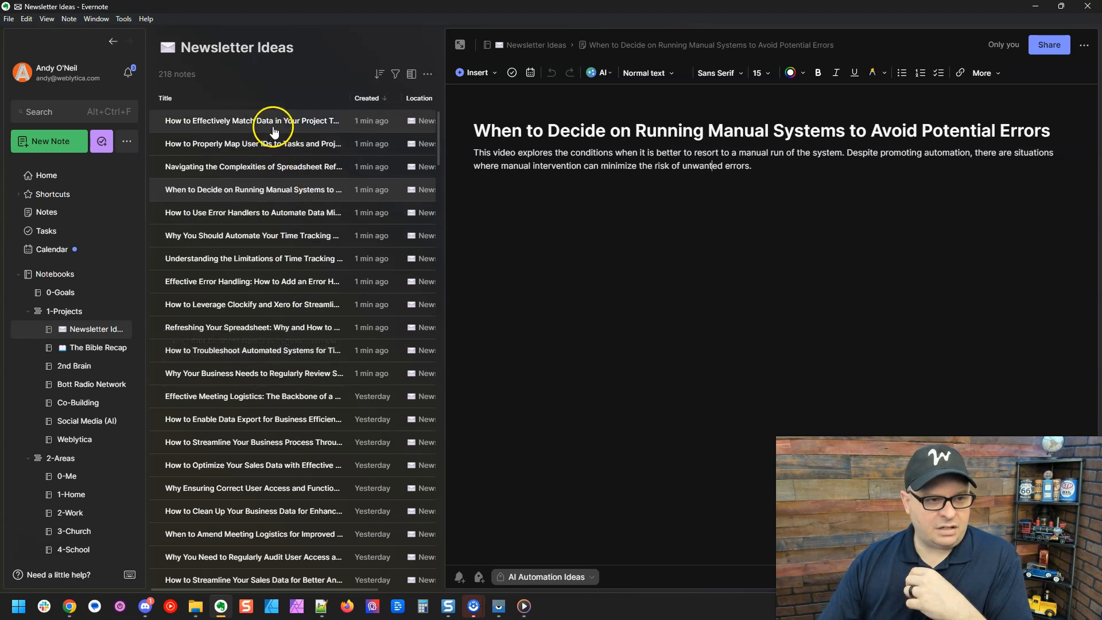
{"action": "mouse_move", "coordinate": [301, 353]}
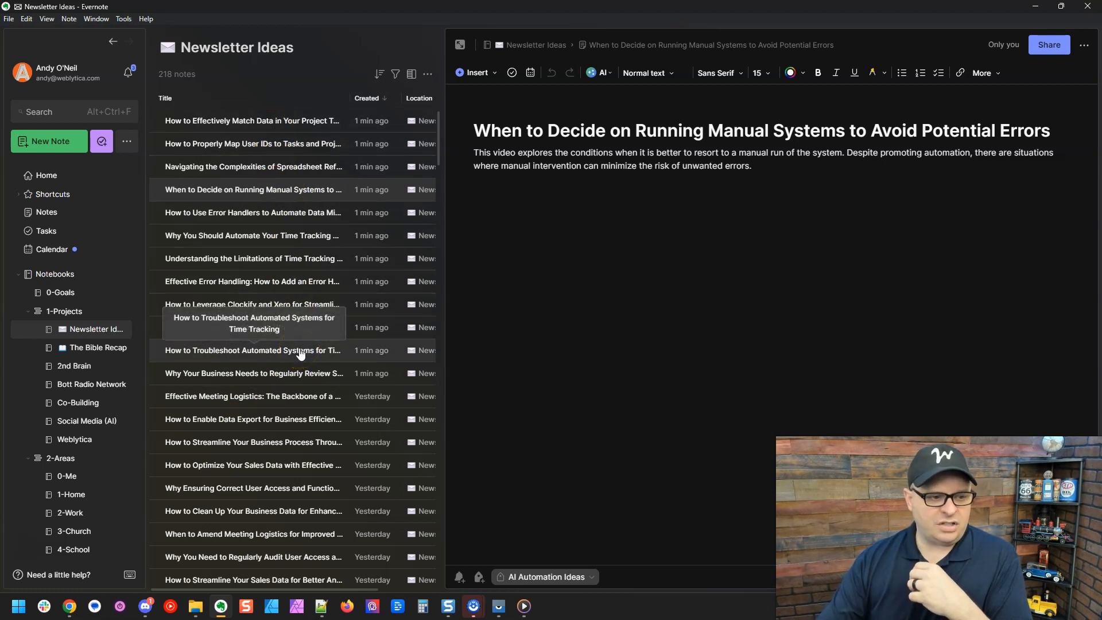
Step: View the 'How to Troubleshoot Automated Systems for Time Tracking' note tagged Newsletter Ideas
{"action": "left_click", "coordinate": [253, 350]}
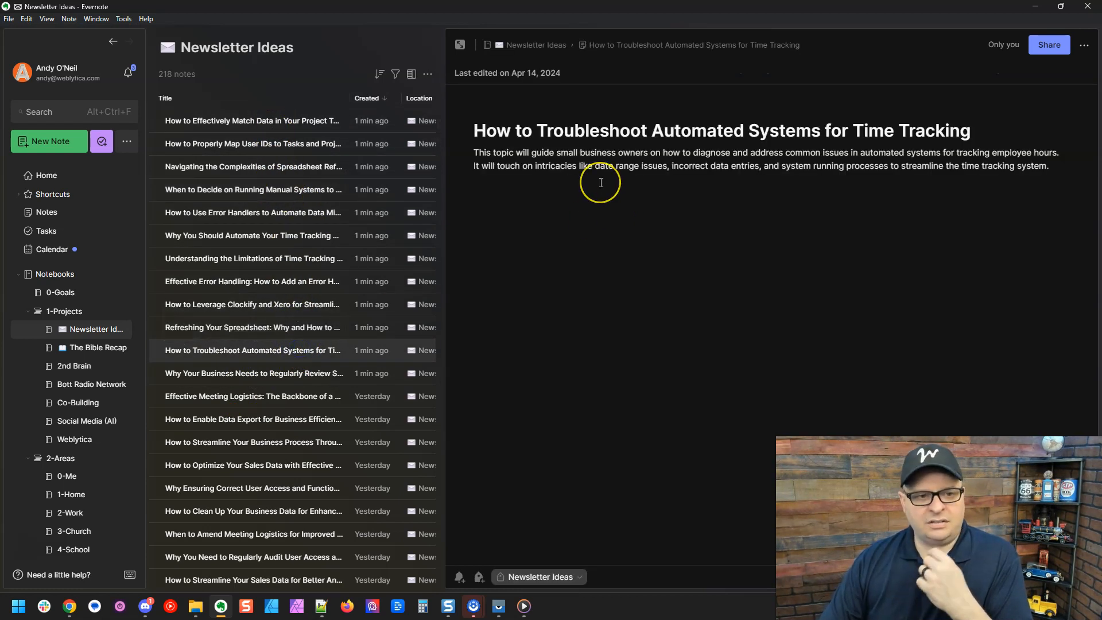
{"action": "mouse_move", "coordinate": [900, 108]}
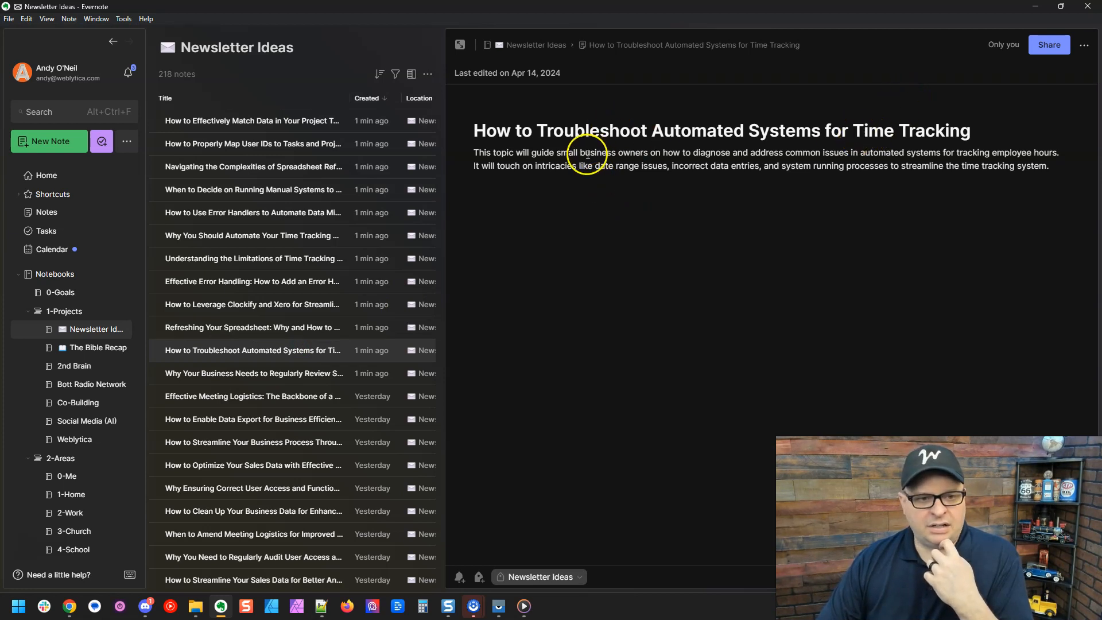
{"action": "mouse_move", "coordinate": [559, 232]}
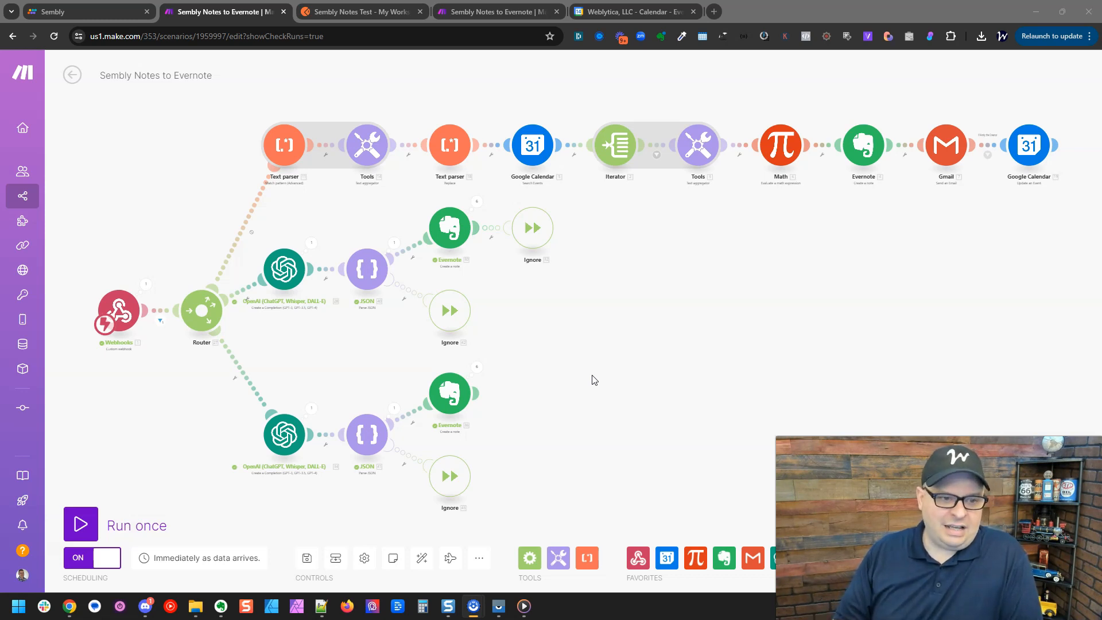
{"action": "mouse_move", "coordinate": [536, 346]}
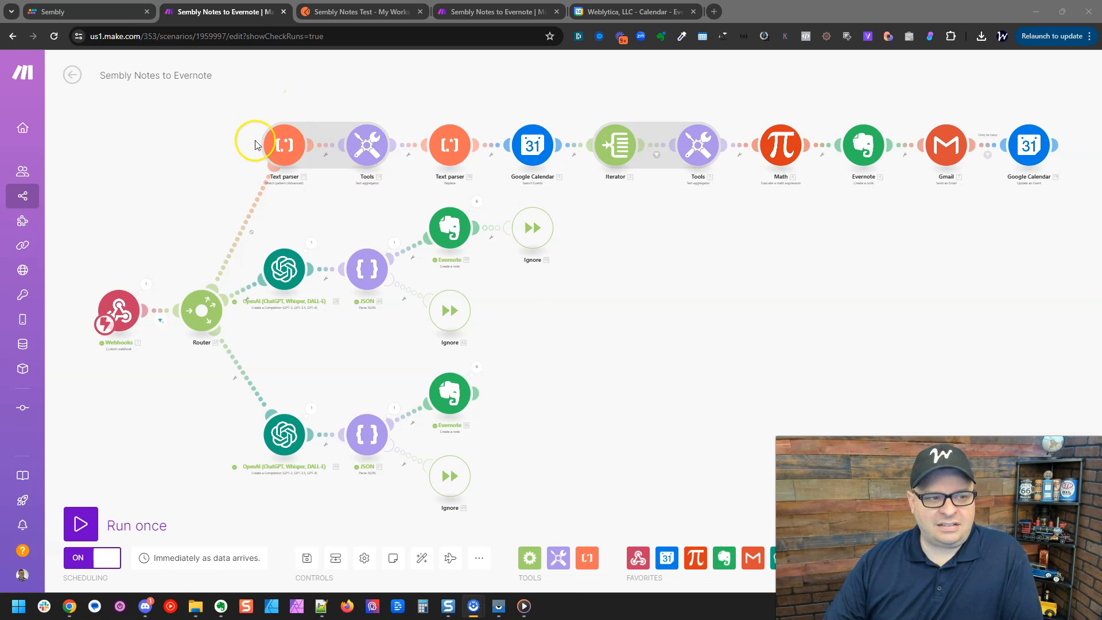
{"action": "mouse_move", "coordinate": [218, 146]}
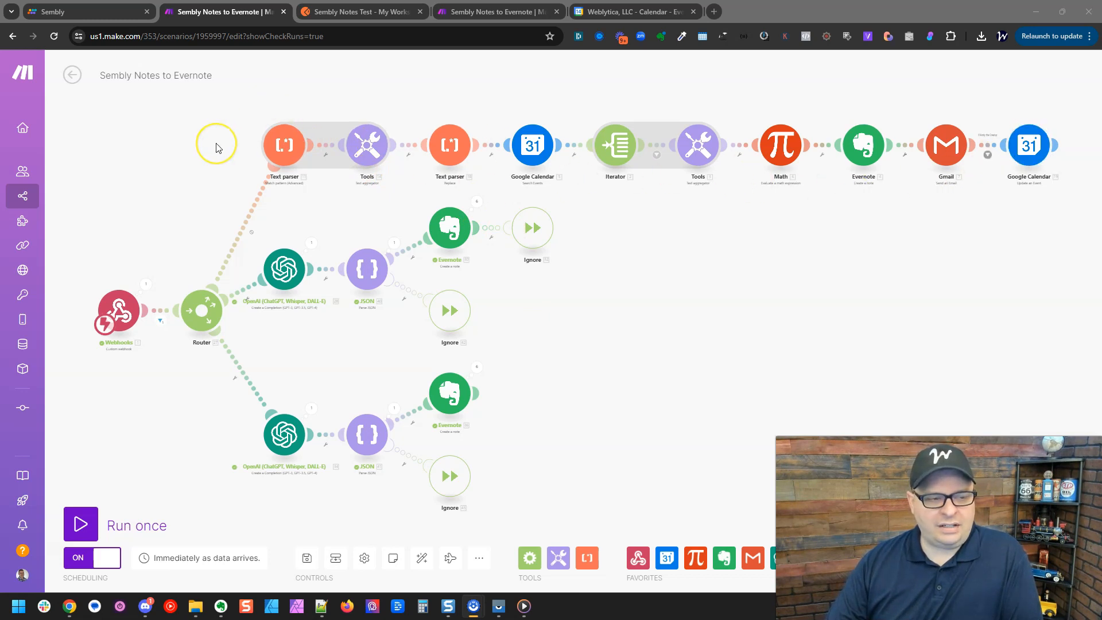